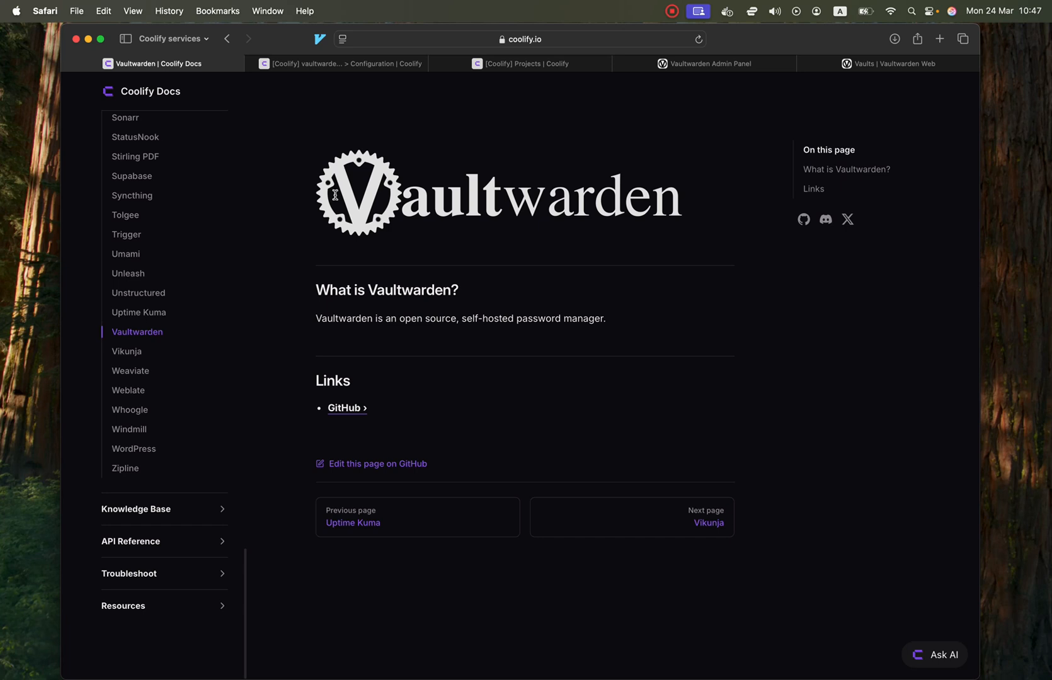
{"action": "mouse_move", "coordinate": [400, 107]}
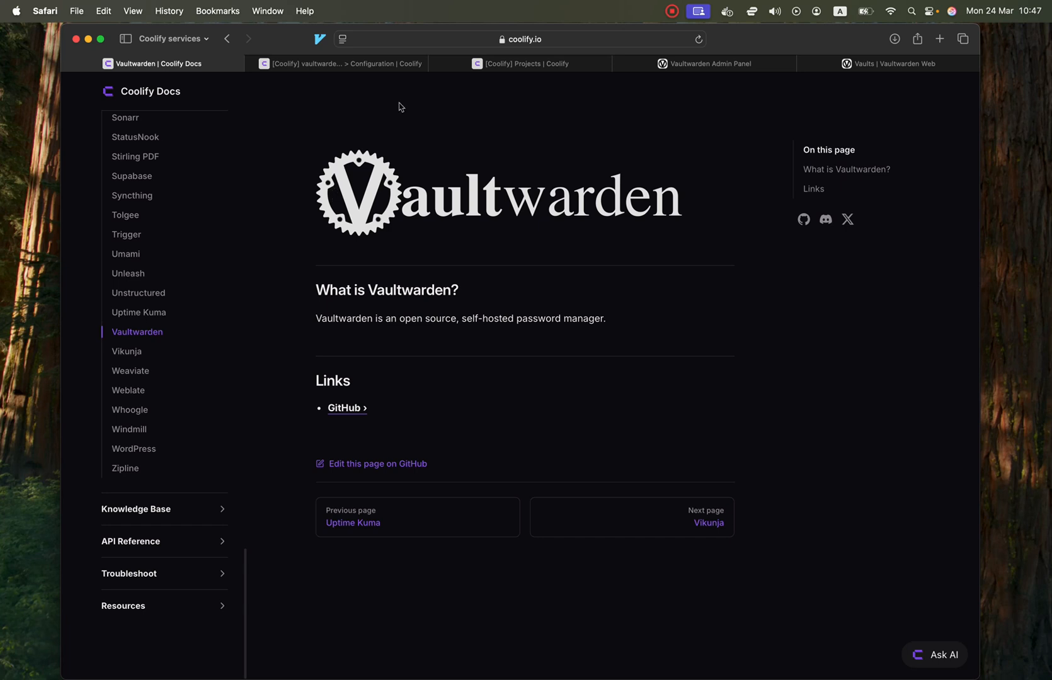
{"action": "mouse_move", "coordinate": [704, 63]}
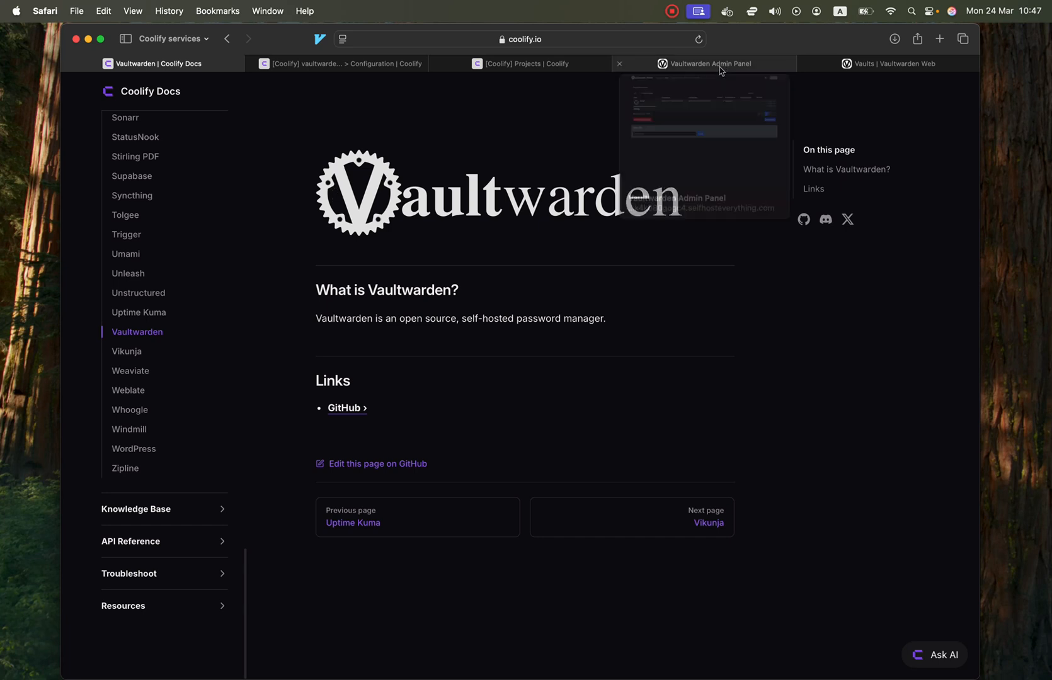
View the admin panel's Users list, then the empty Organizations list
{"action": "left_click", "coordinate": [704, 63]}
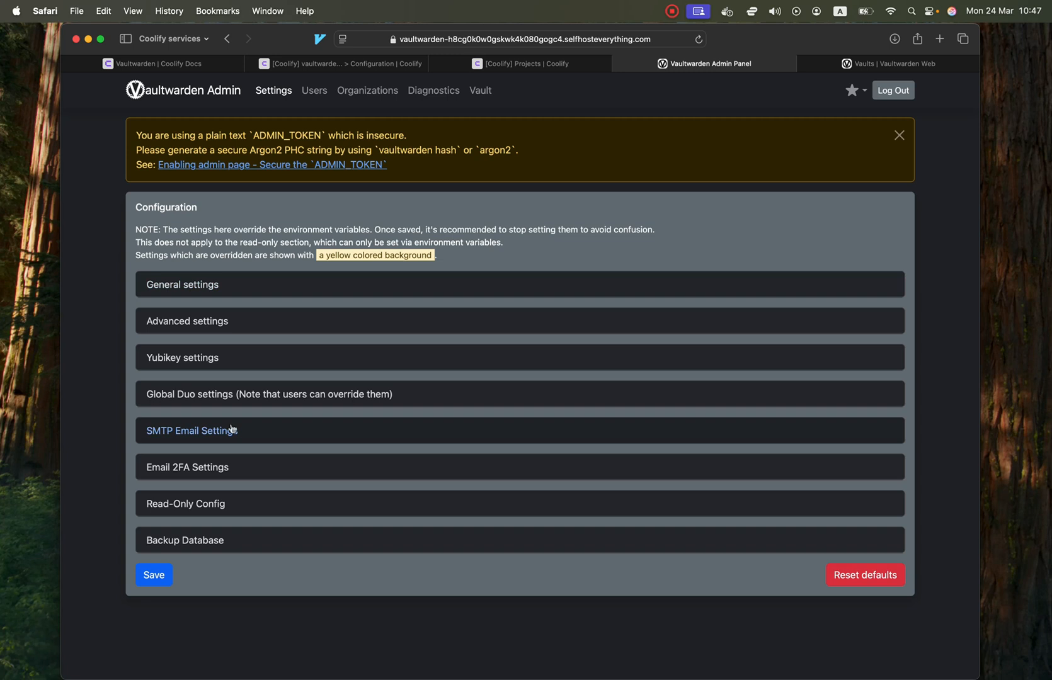
{"action": "mouse_move", "coordinate": [322, 423]}
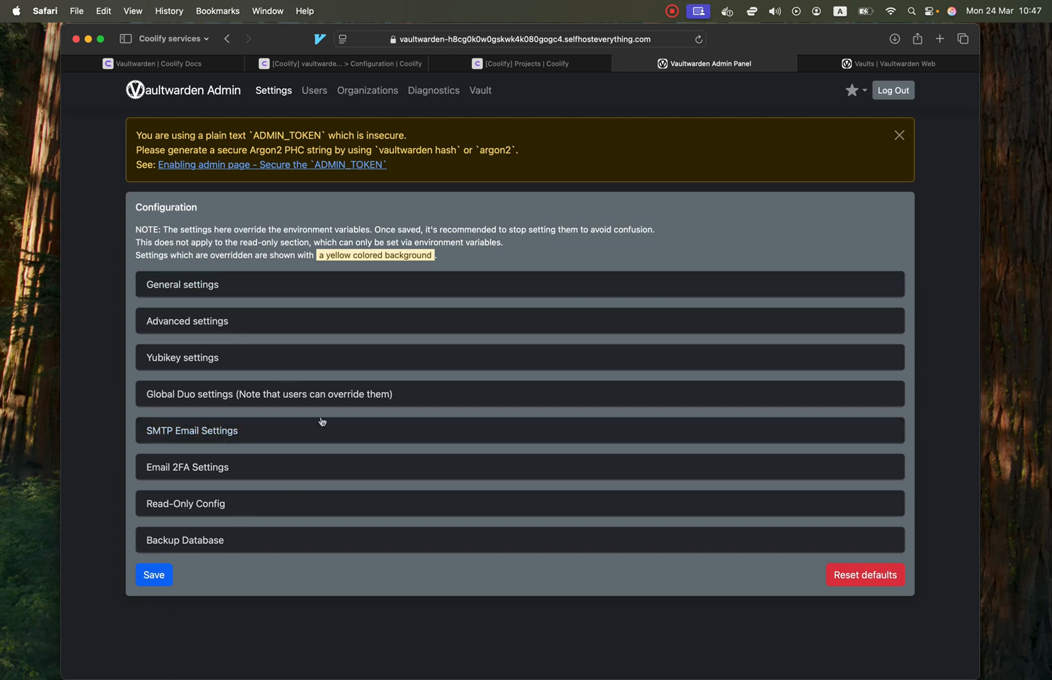
{"action": "mouse_move", "coordinate": [426, 119]}
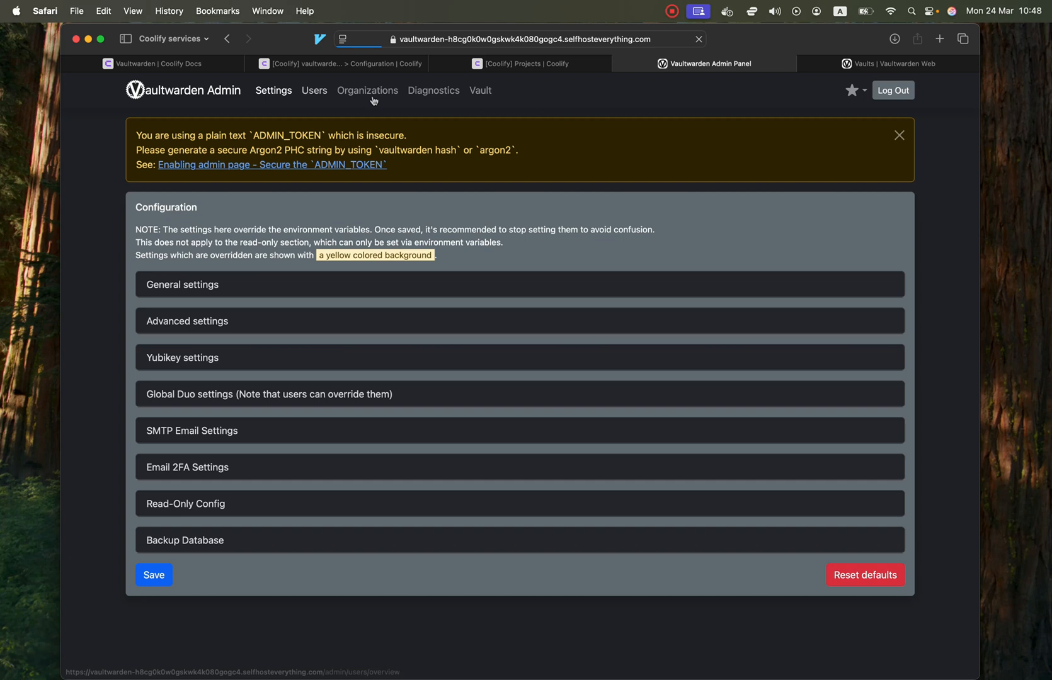
{"action": "left_click", "coordinate": [314, 90]}
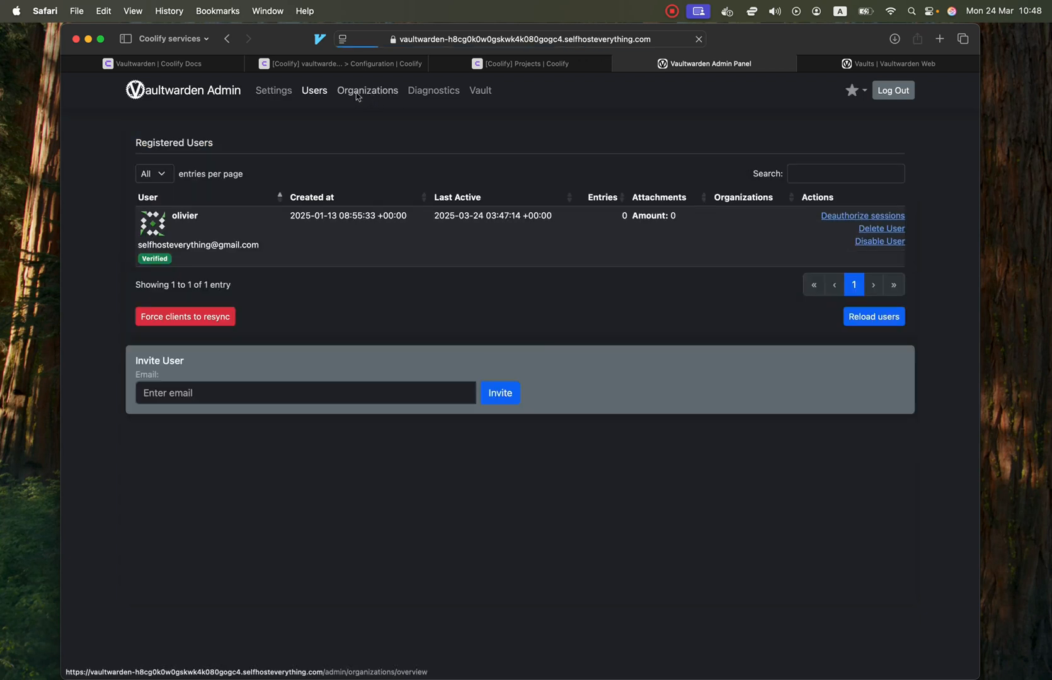
{"action": "left_click", "coordinate": [367, 91]}
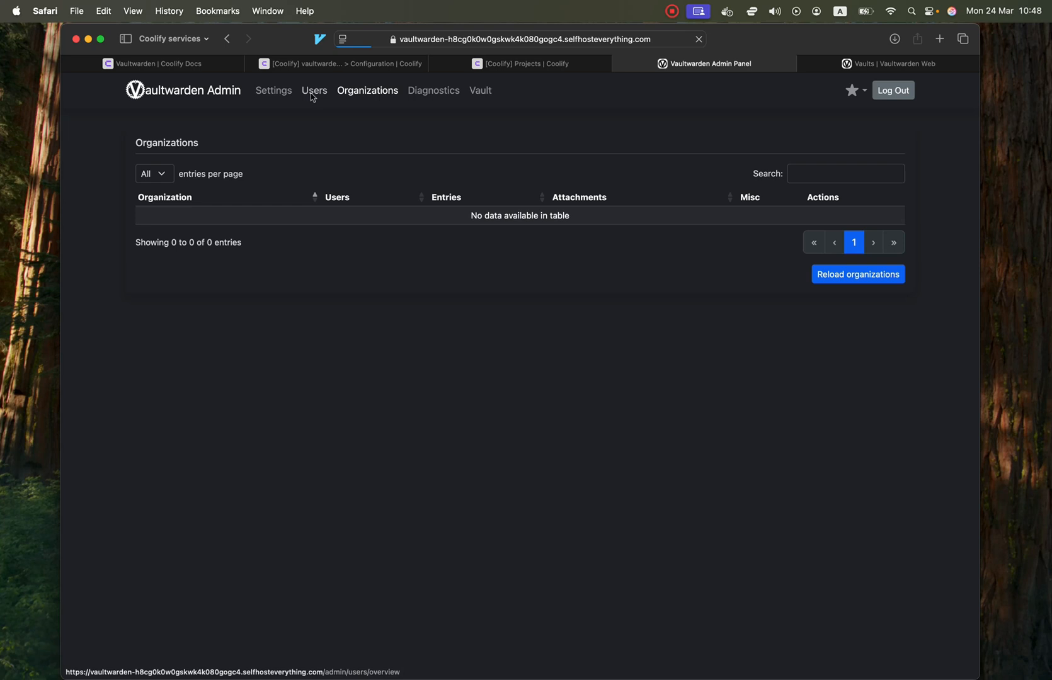
Switch to the Vaultwarden web vault's empty All vaults page
{"action": "left_click", "coordinate": [894, 63]}
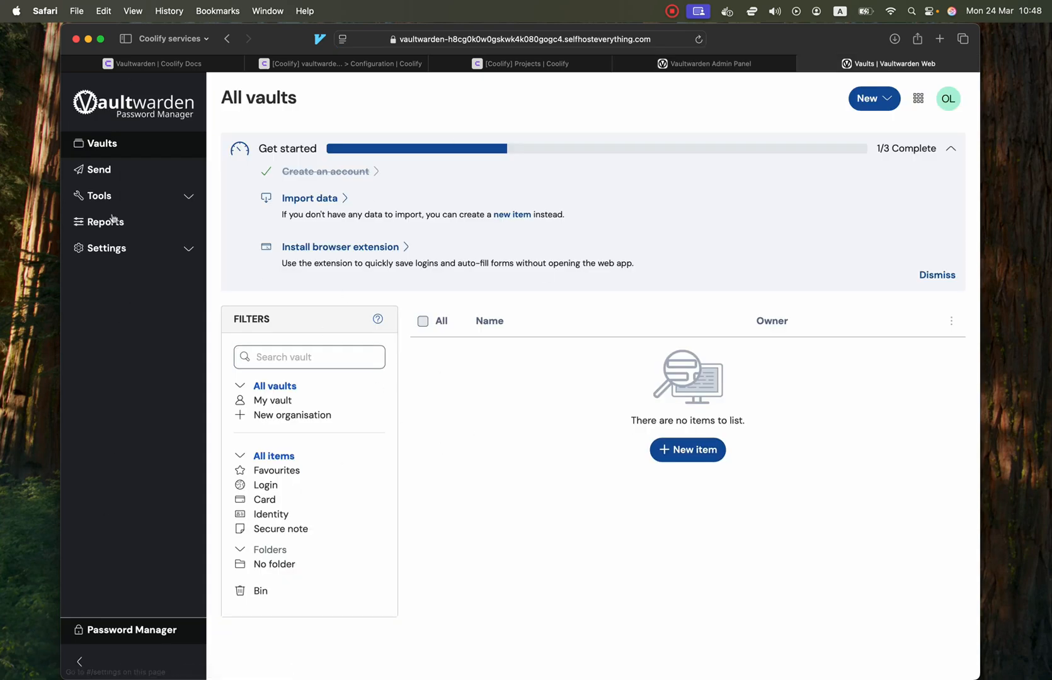
{"action": "mouse_move", "coordinate": [100, 197]}
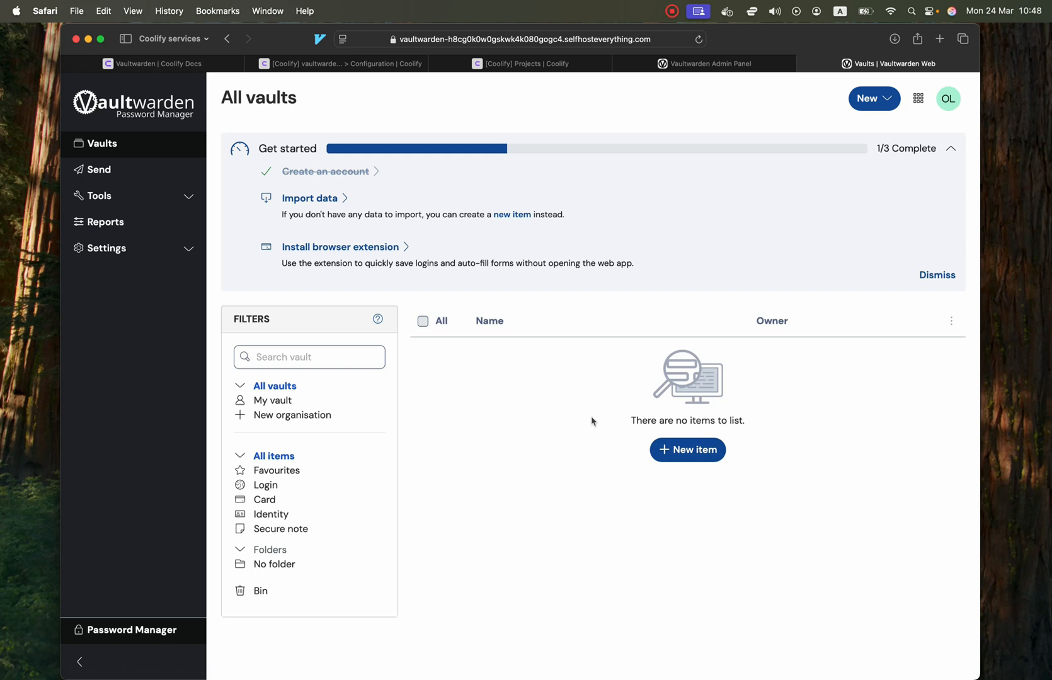
{"action": "mouse_move", "coordinate": [626, 427]}
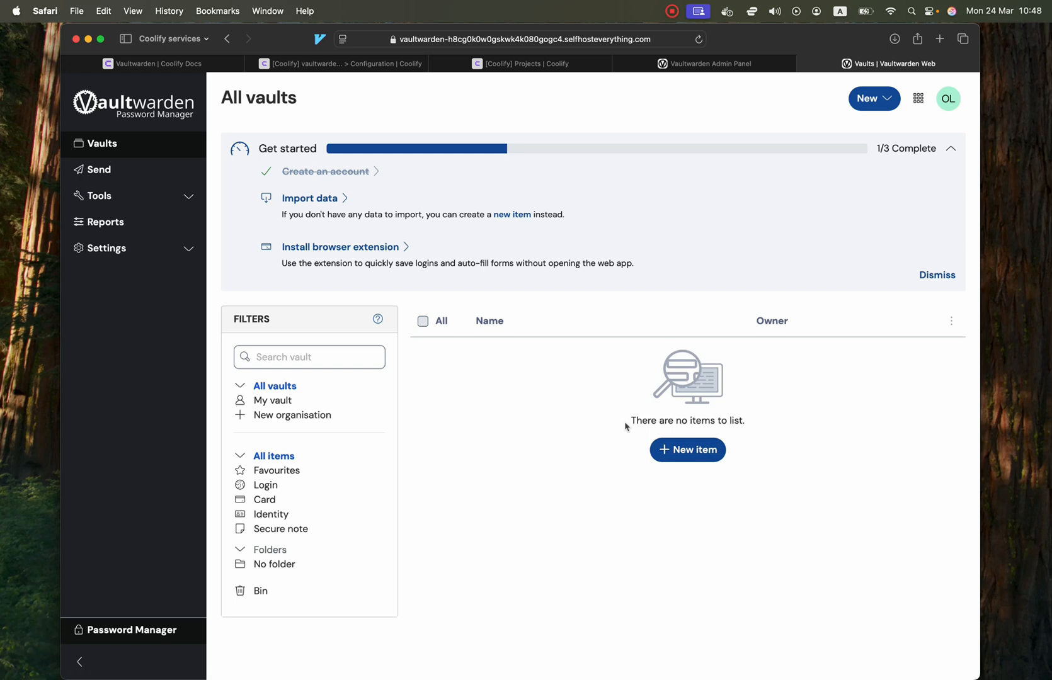
{"action": "mouse_move", "coordinate": [340, 245]}
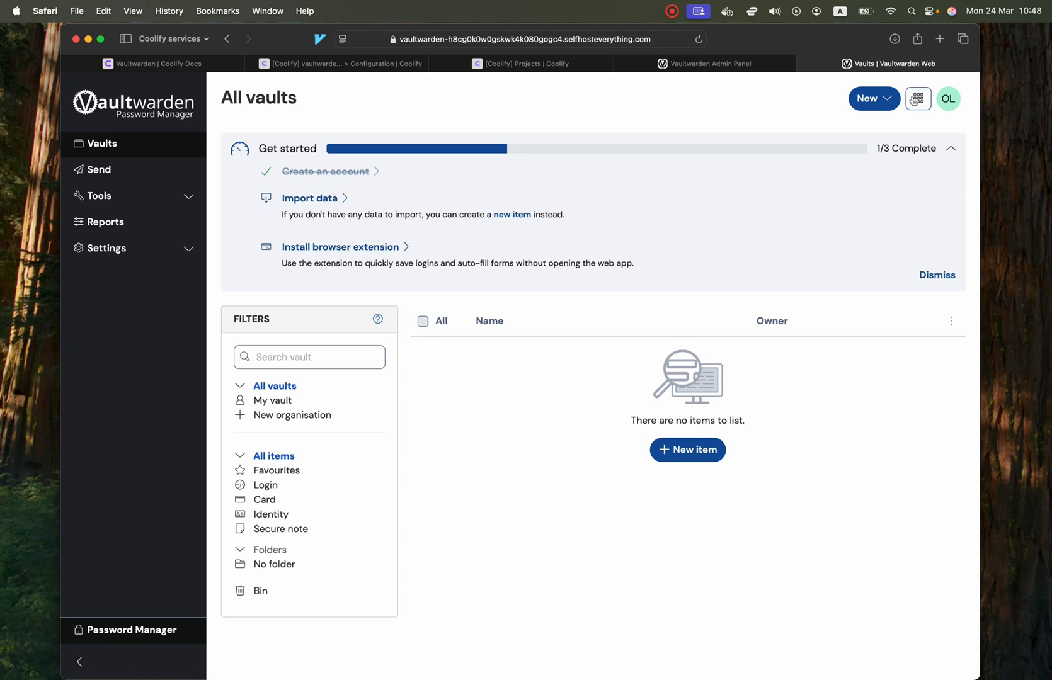
{"action": "mouse_move", "coordinate": [714, 122]}
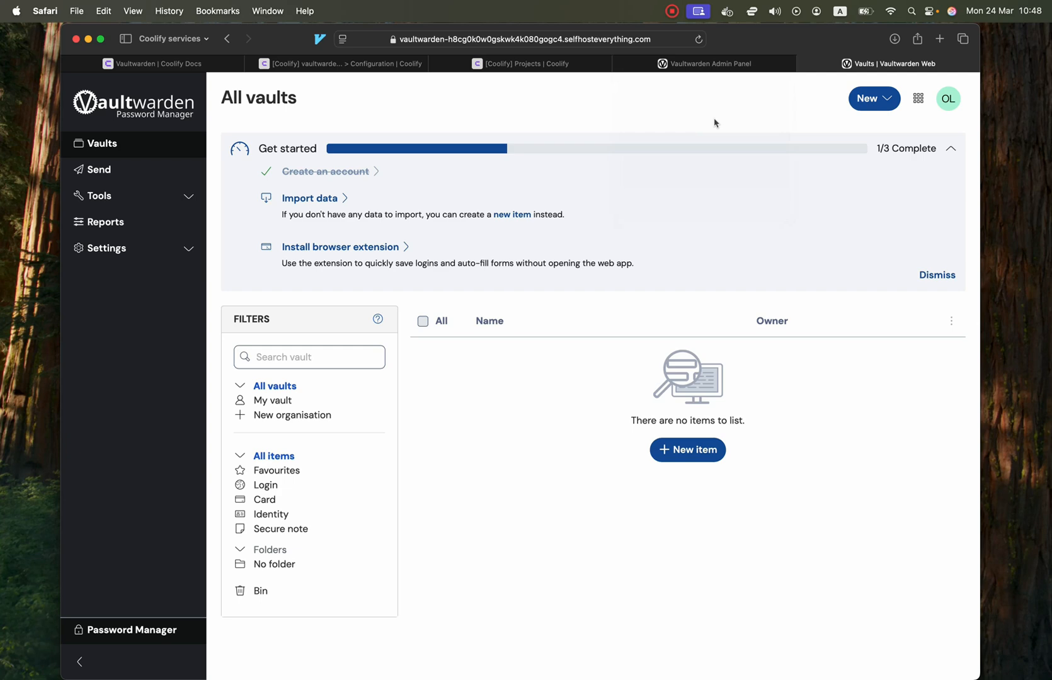
Create a new Coolify project named 'Vaultwarden tutorial'
{"action": "left_click", "coordinate": [520, 63]}
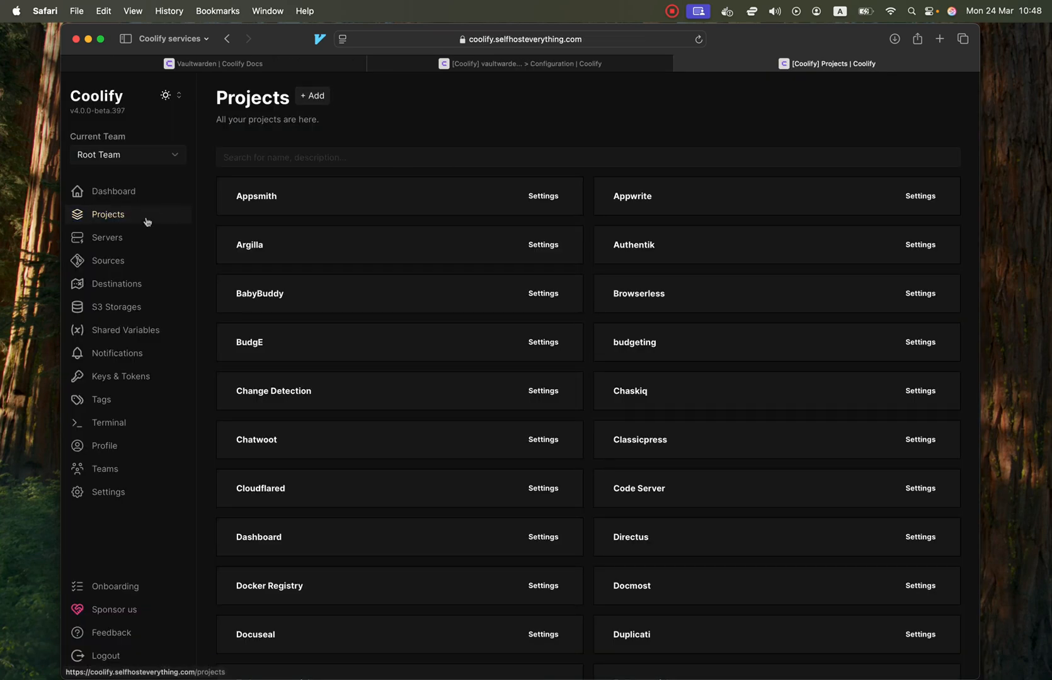
{"action": "left_click", "coordinate": [313, 96]}
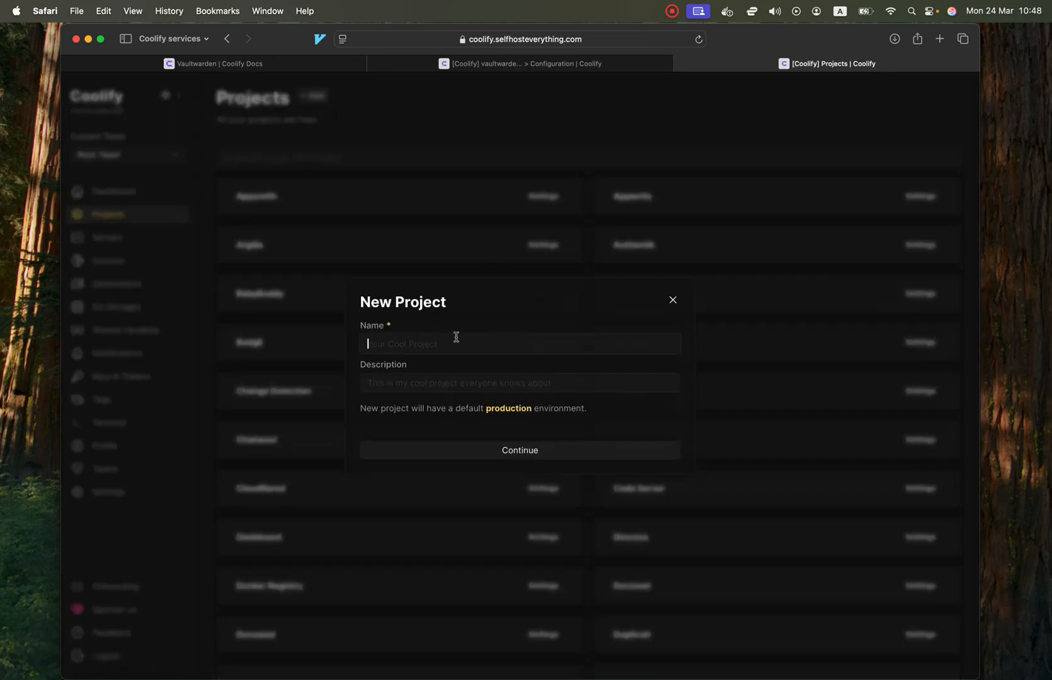
{"action": "type", "text": "Vaultwarden tutorial"}
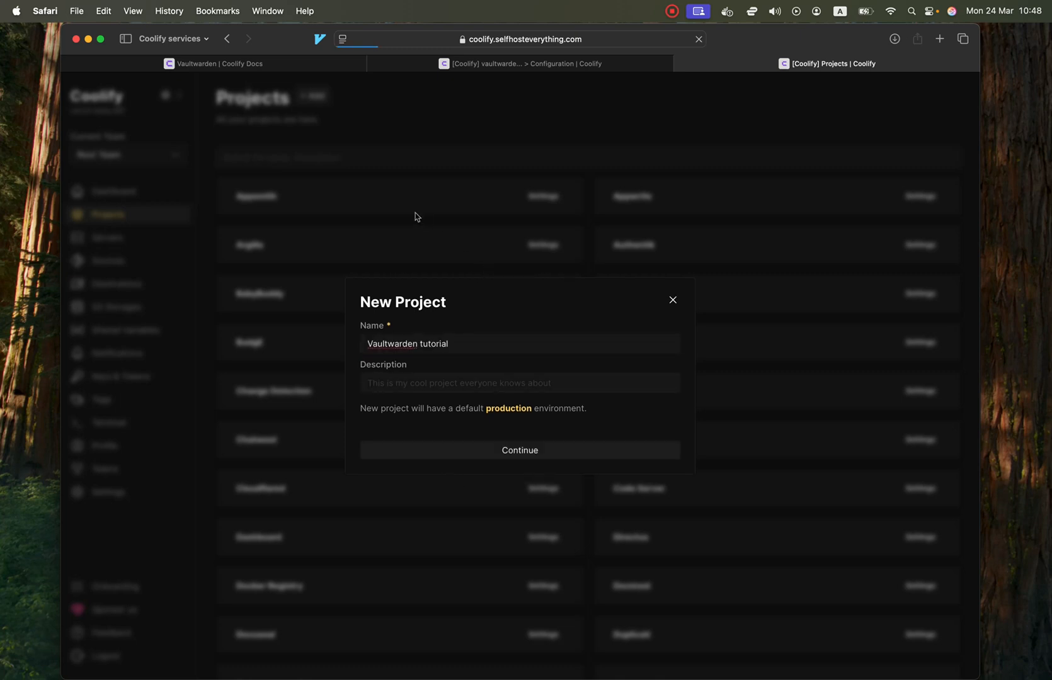
{"action": "left_click", "coordinate": [518, 449]}
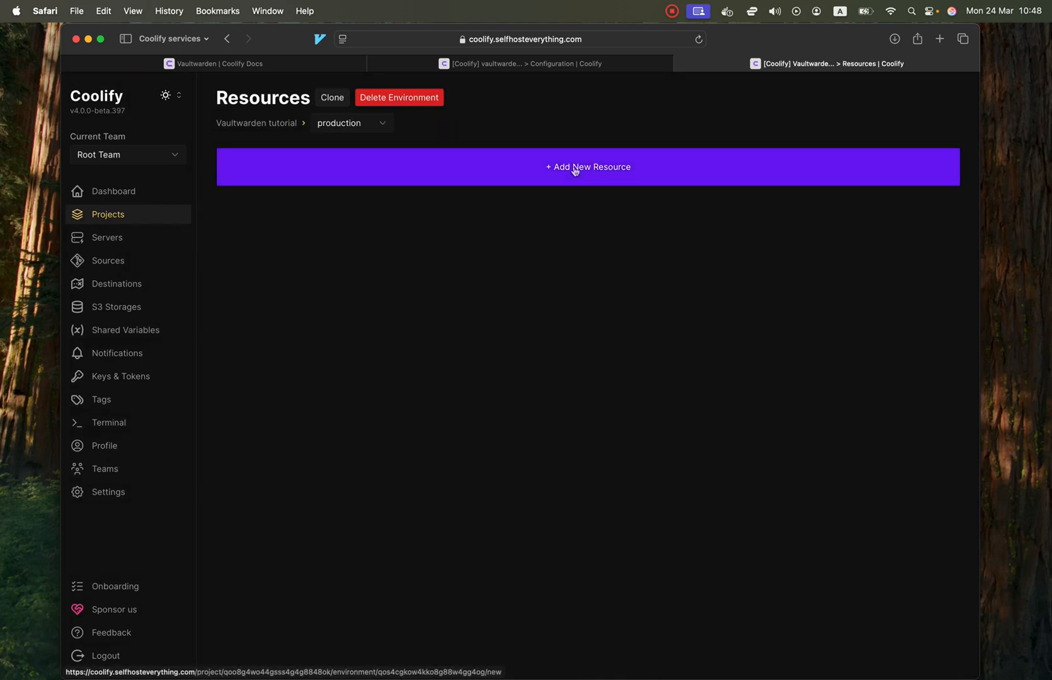
Add a new resource and search the catalog for 'vault' to pick Vaultwarden
{"action": "left_click", "coordinate": [587, 166]}
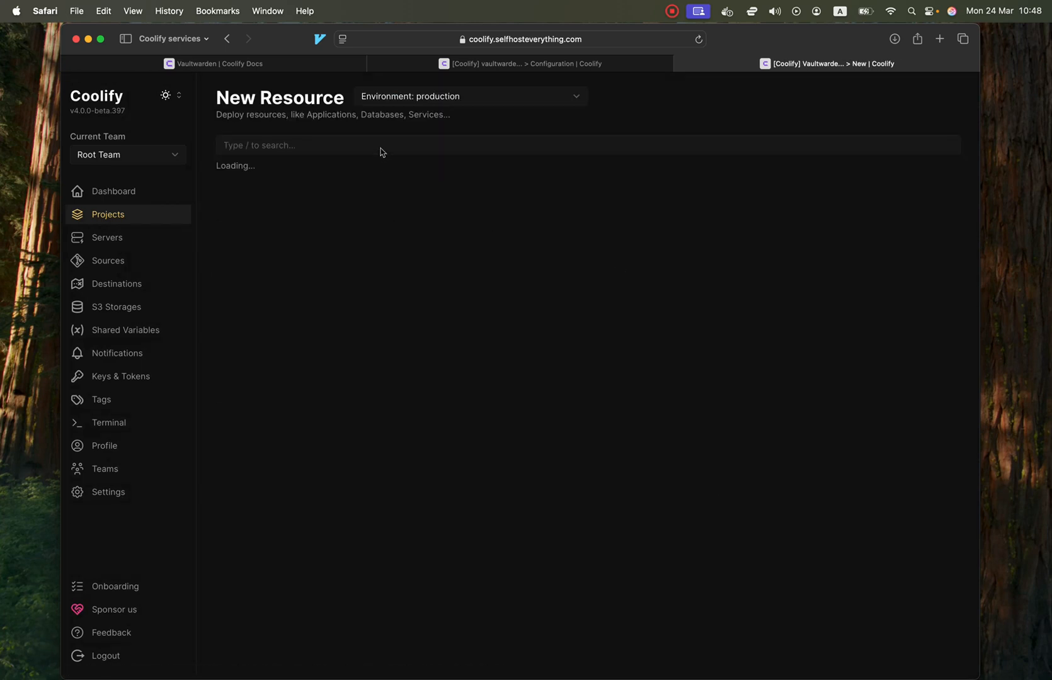
{"action": "type", "text": "vault"}
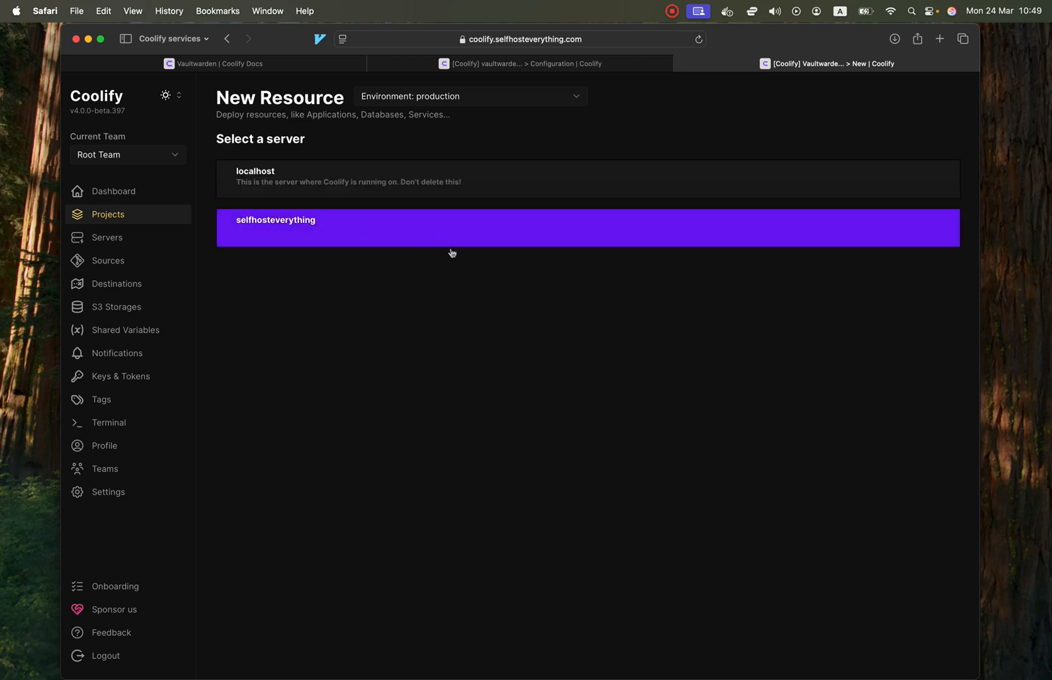
{"action": "mouse_move", "coordinate": [488, 257]}
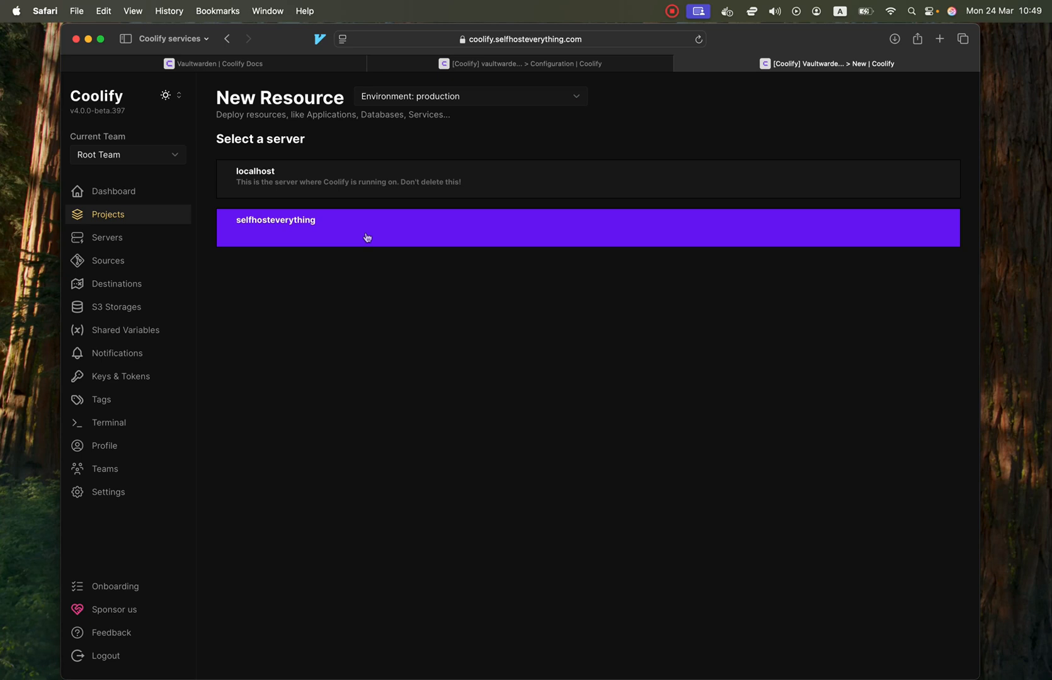
{"action": "mouse_move", "coordinate": [304, 193]}
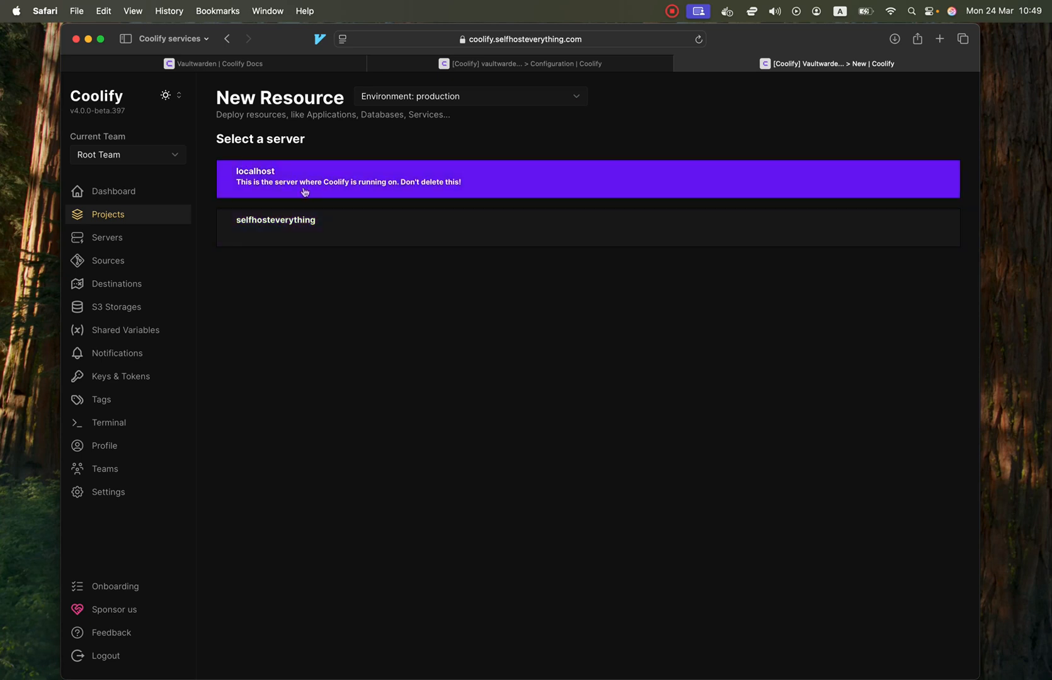
{"action": "mouse_move", "coordinate": [447, 242]}
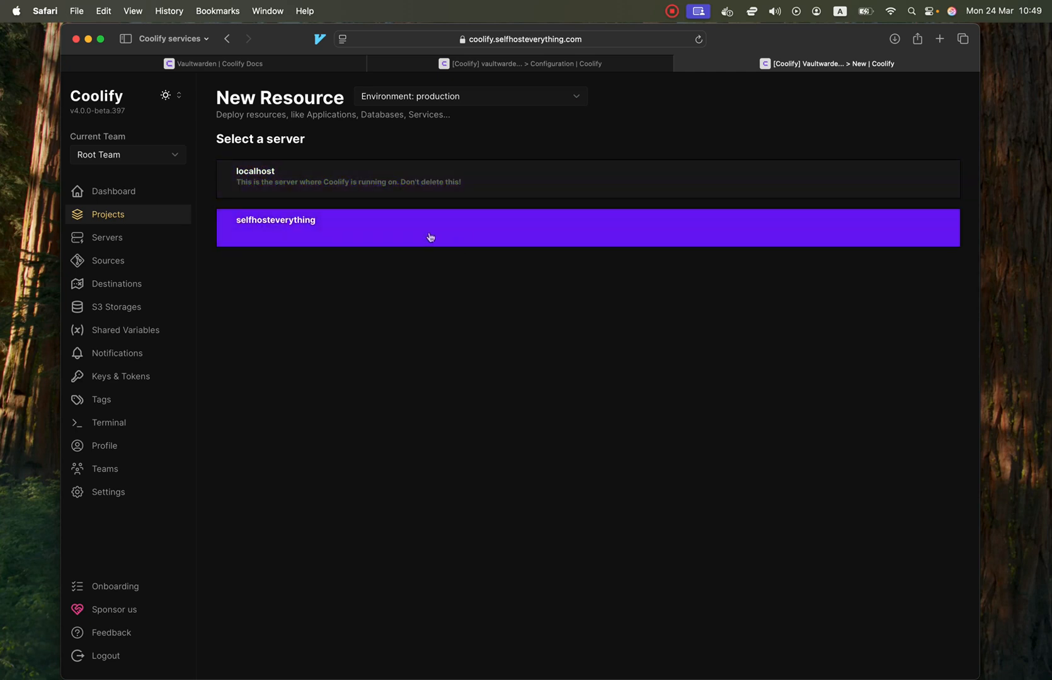
{"action": "mouse_move", "coordinate": [358, 236]}
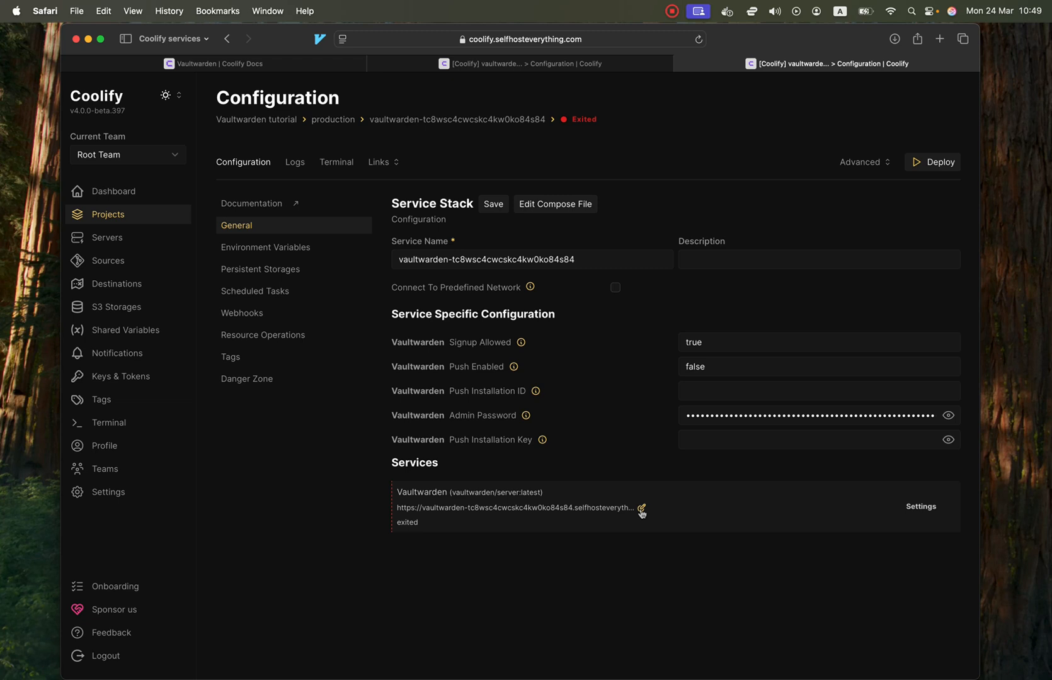
Save the vaultwarden.selfhosteverything.com domain, deploy the service, and open its running site
{"action": "left_click", "coordinate": [641, 509]}
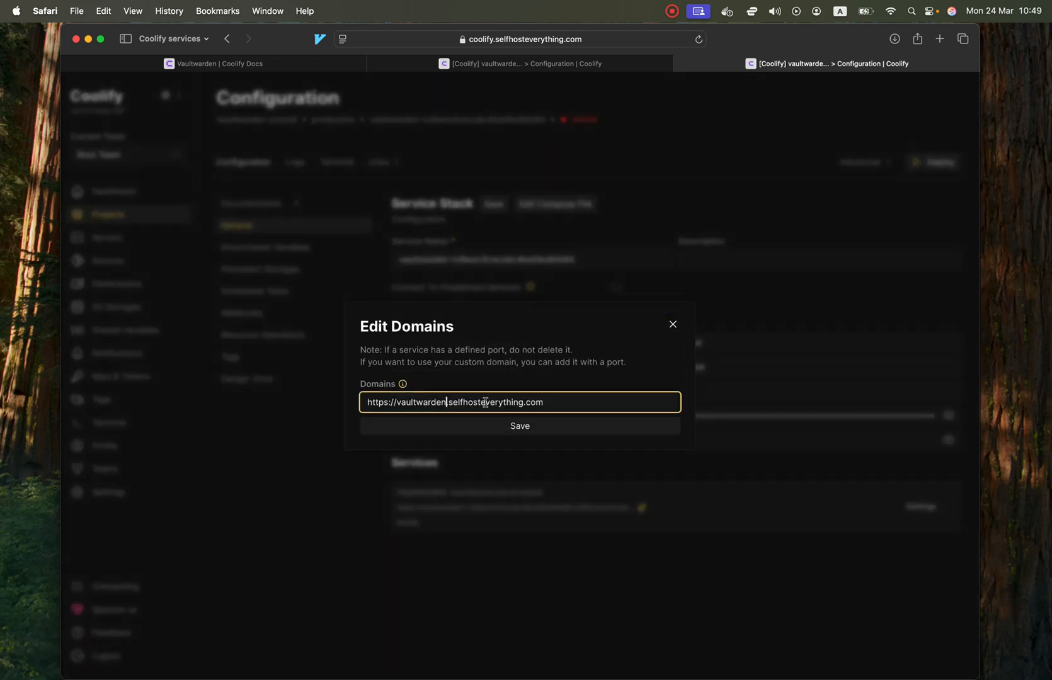
{"action": "left_click", "coordinate": [519, 426]}
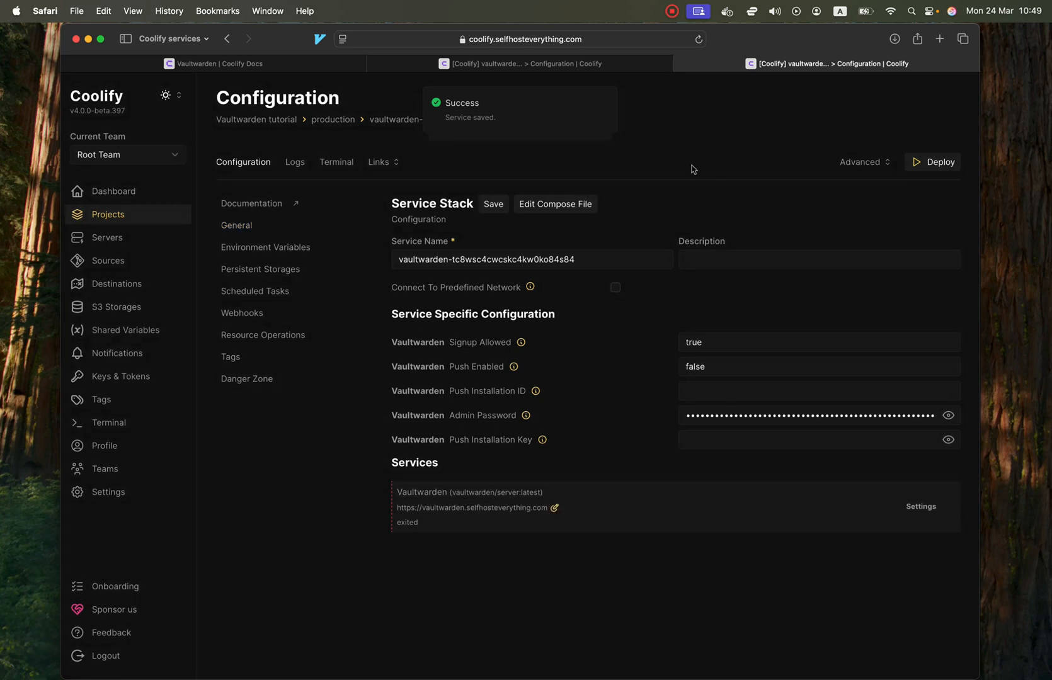
{"action": "mouse_move", "coordinate": [917, 202]}
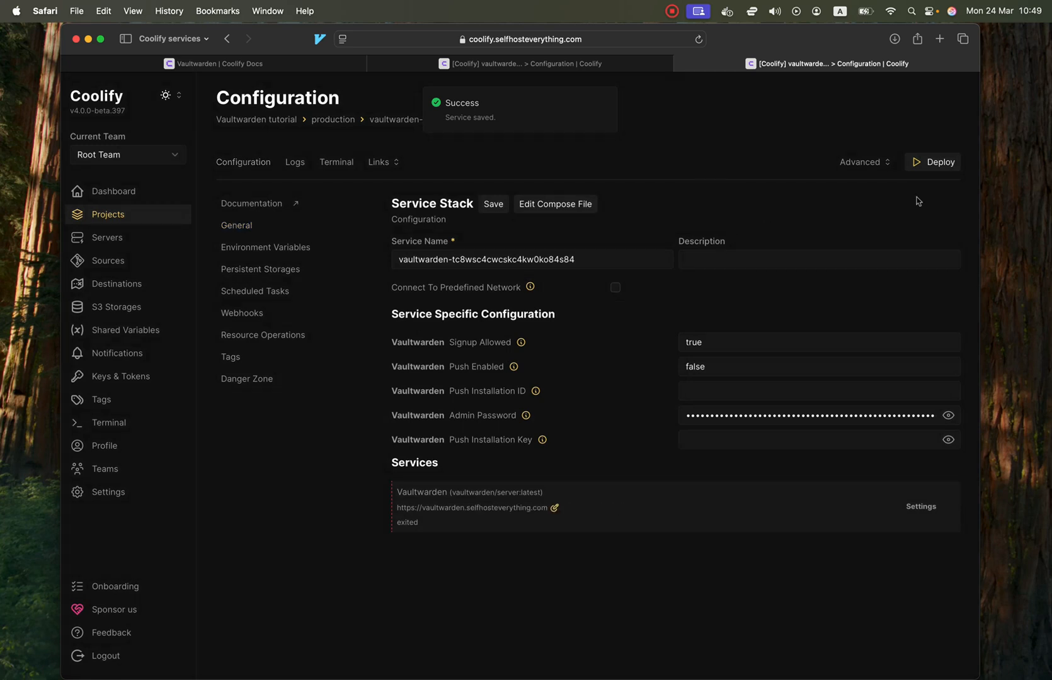
{"action": "left_click", "coordinate": [938, 161]}
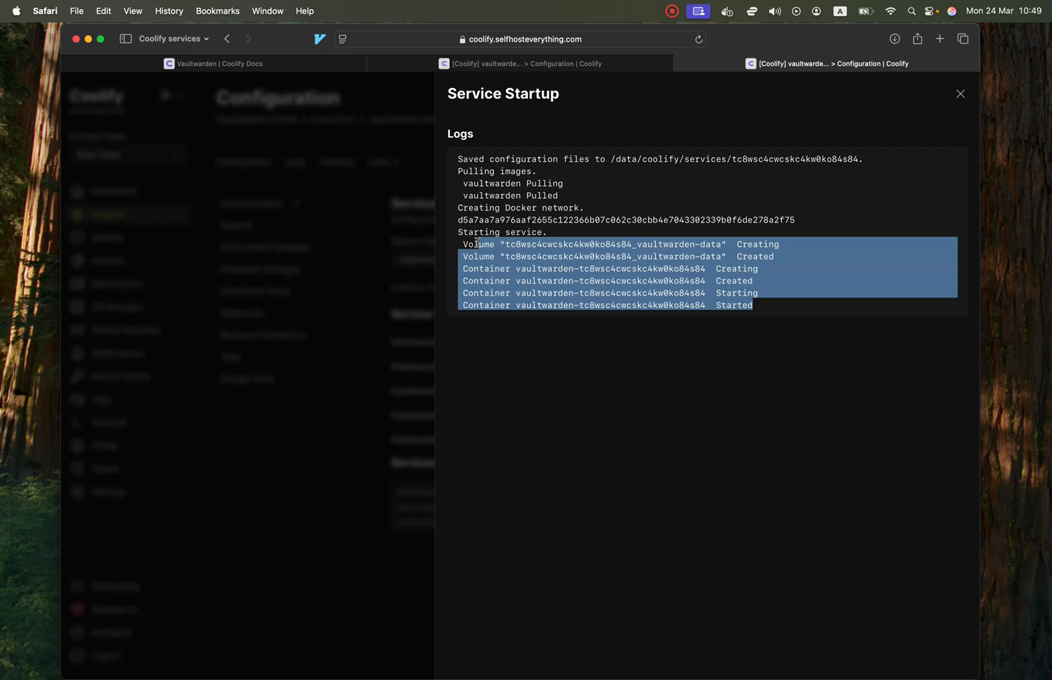
{"action": "left_click", "coordinate": [960, 93]}
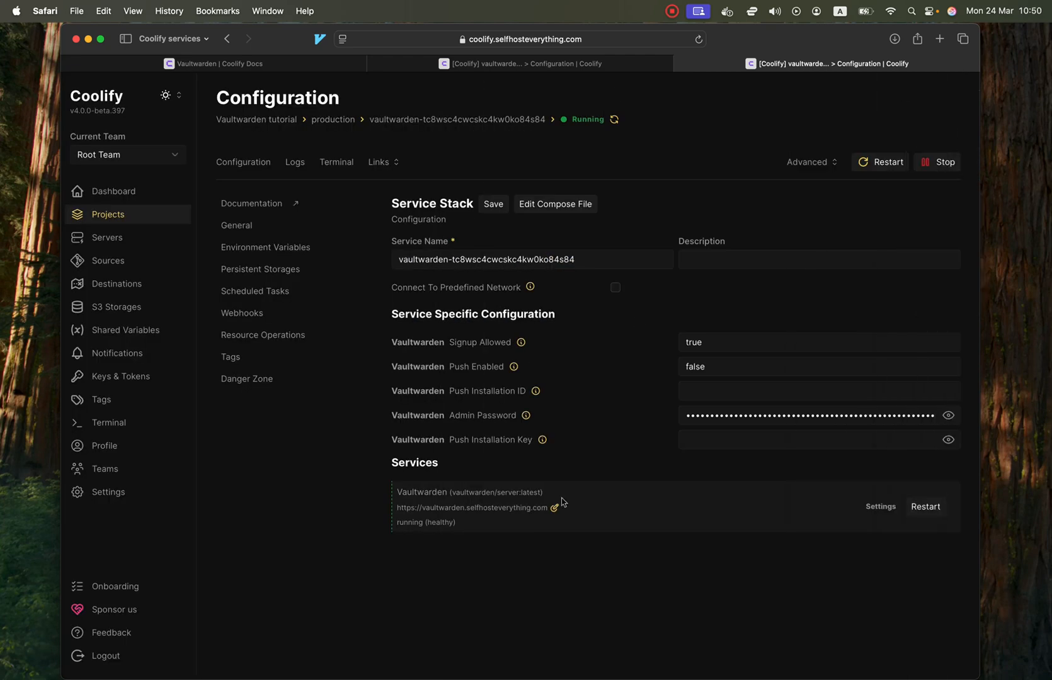
{"action": "left_click", "coordinate": [553, 507]}
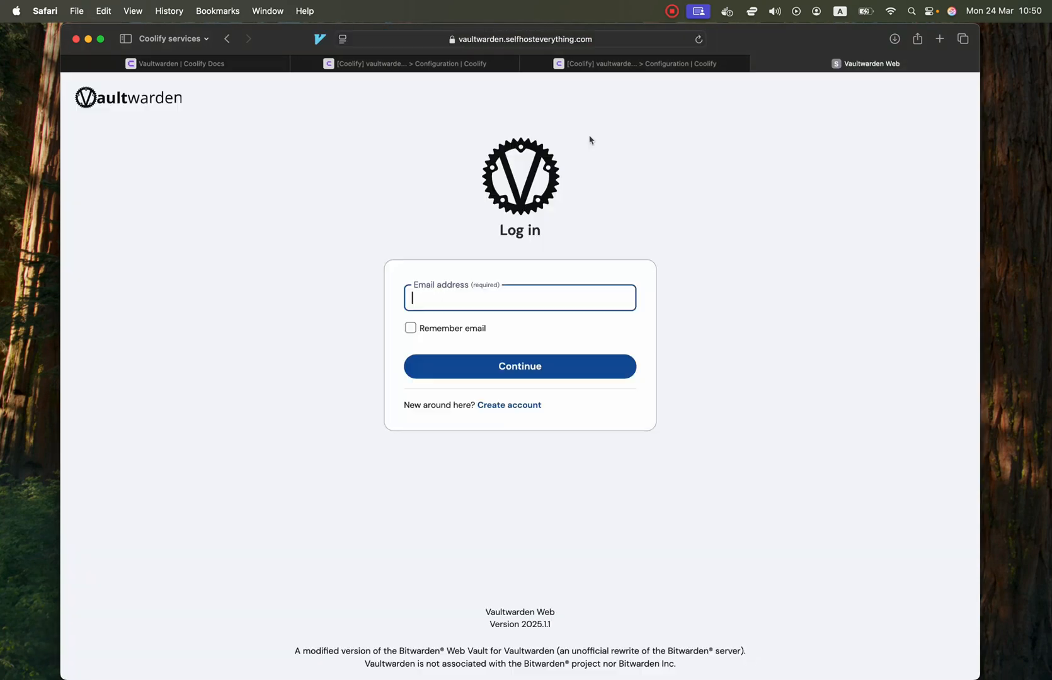
{"action": "mouse_move", "coordinate": [509, 404]}
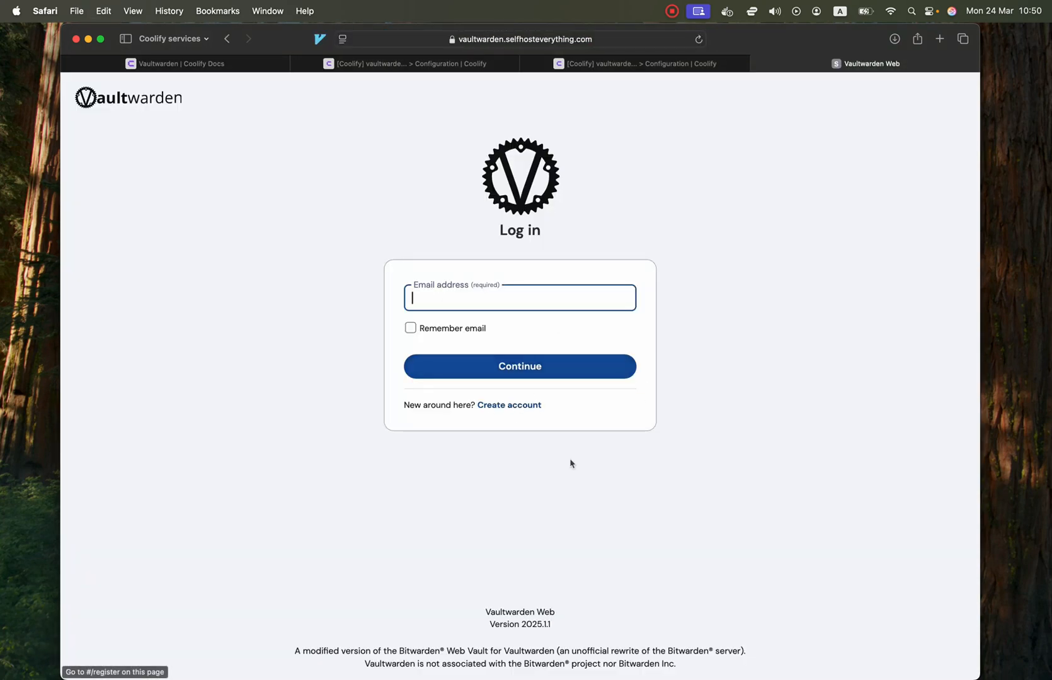
{"action": "mouse_move", "coordinate": [490, 128]}
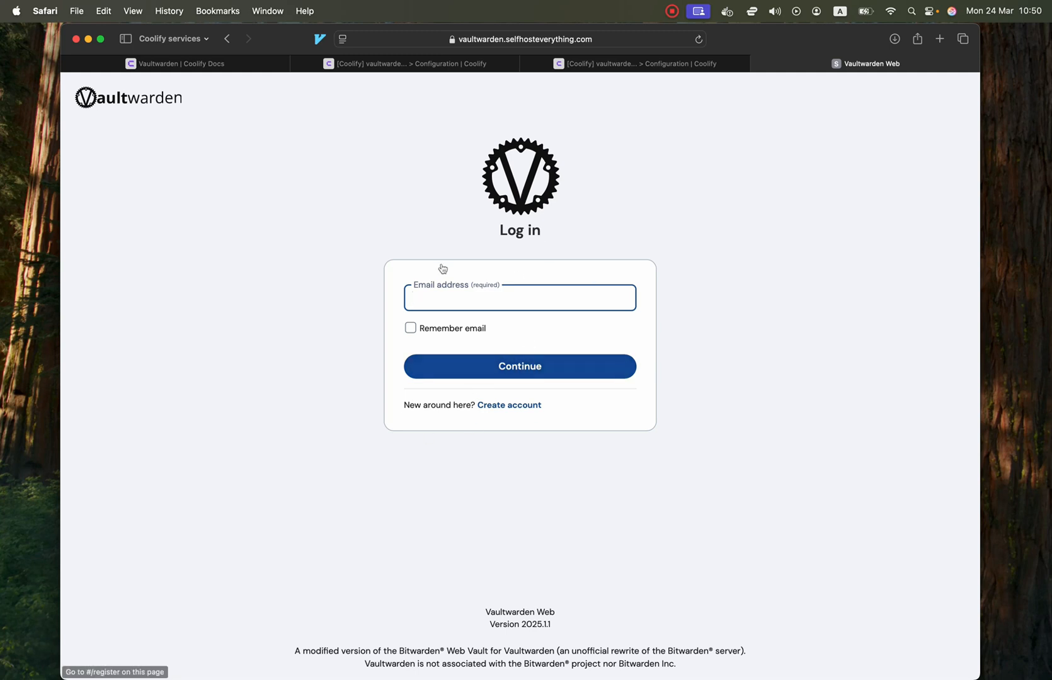
Navigate to the /admin URL, reaching the admin token prompt
{"action": "left_click", "coordinate": [520, 39]}
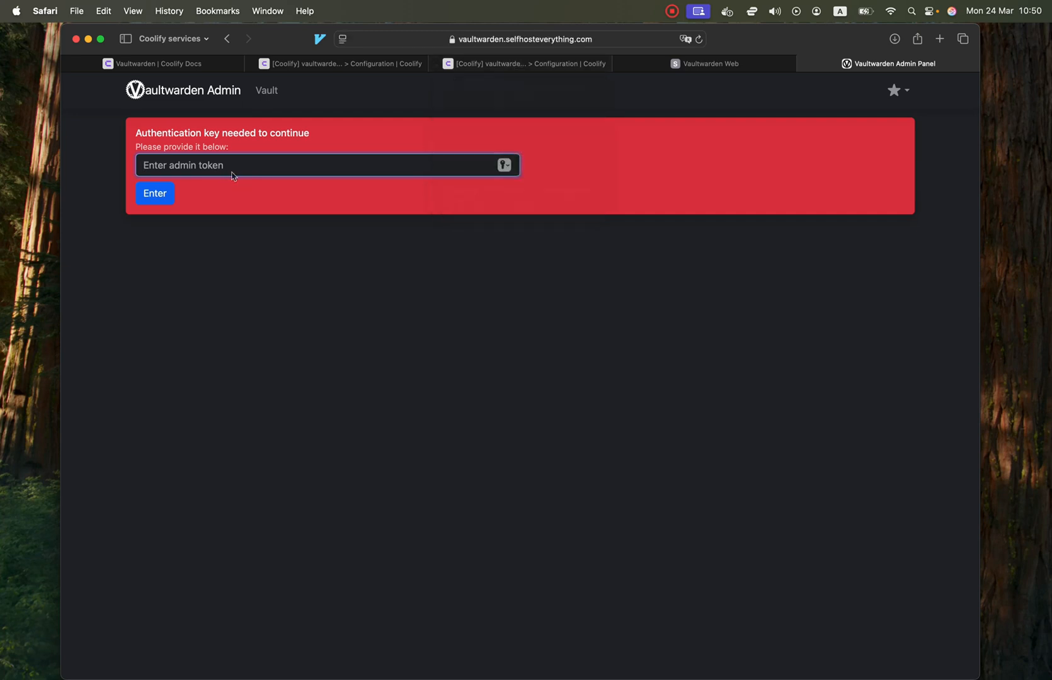
Reveal the Admin Password in Coolify and submit it as the admin token to unlock the panel
{"action": "left_click", "coordinate": [500, 63]}
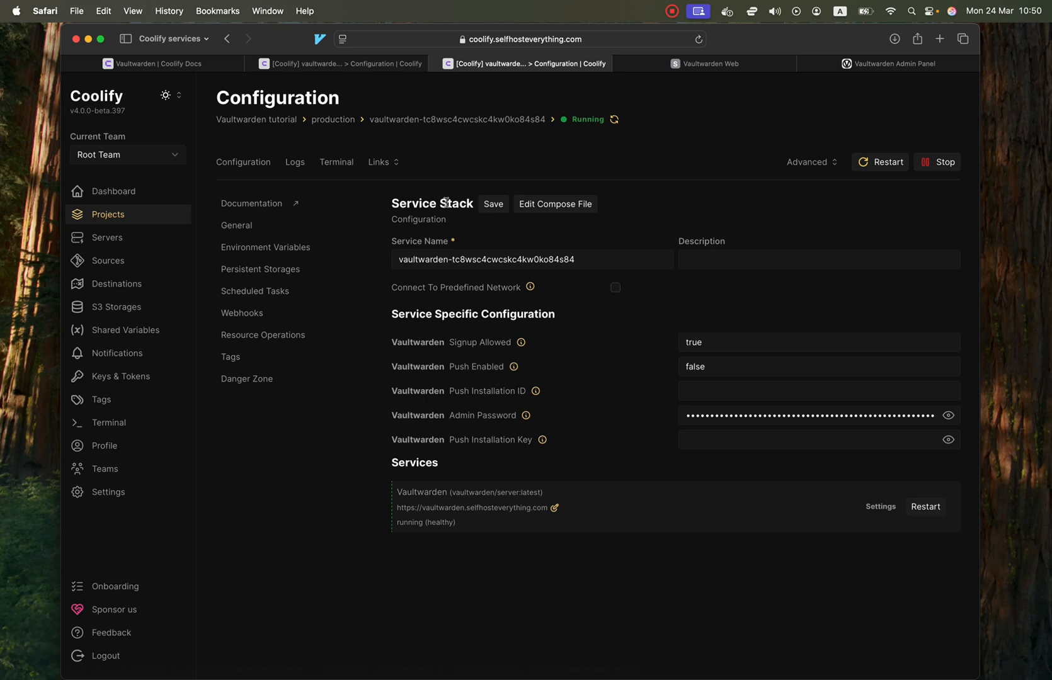
{"action": "mouse_move", "coordinate": [506, 419]}
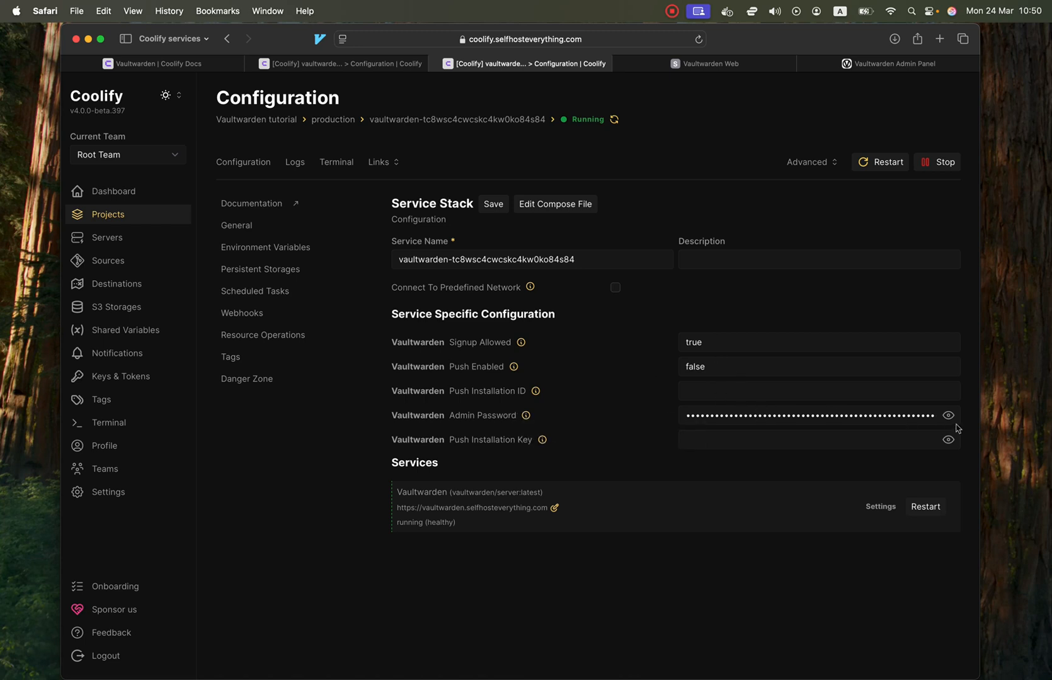
{"action": "left_click", "coordinate": [947, 414]}
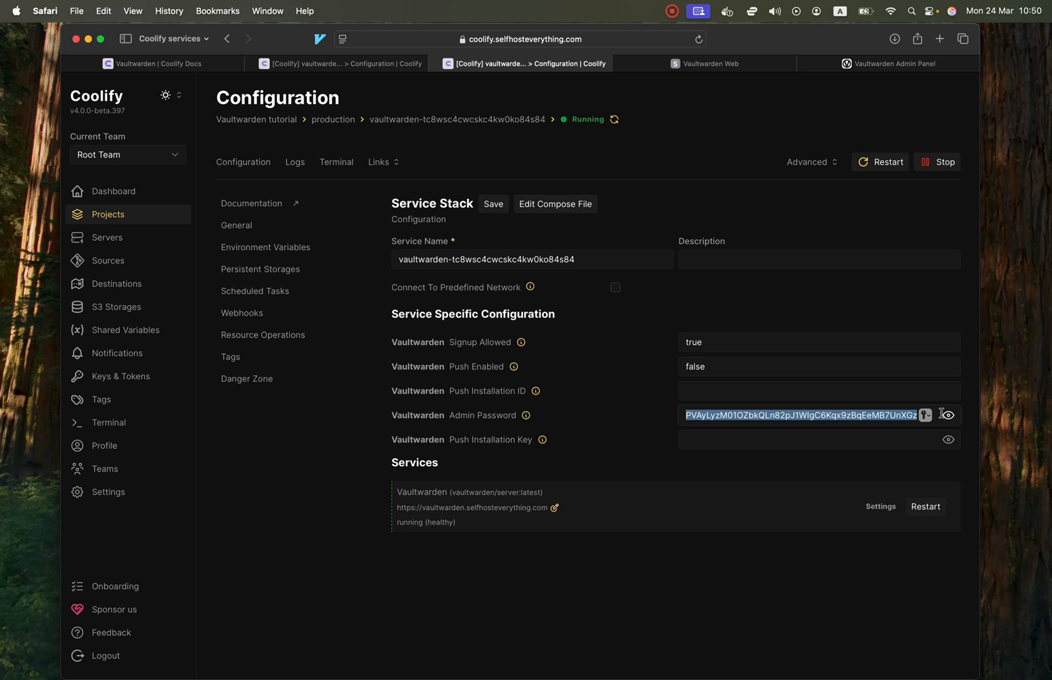
{"action": "left_click", "coordinate": [890, 63]}
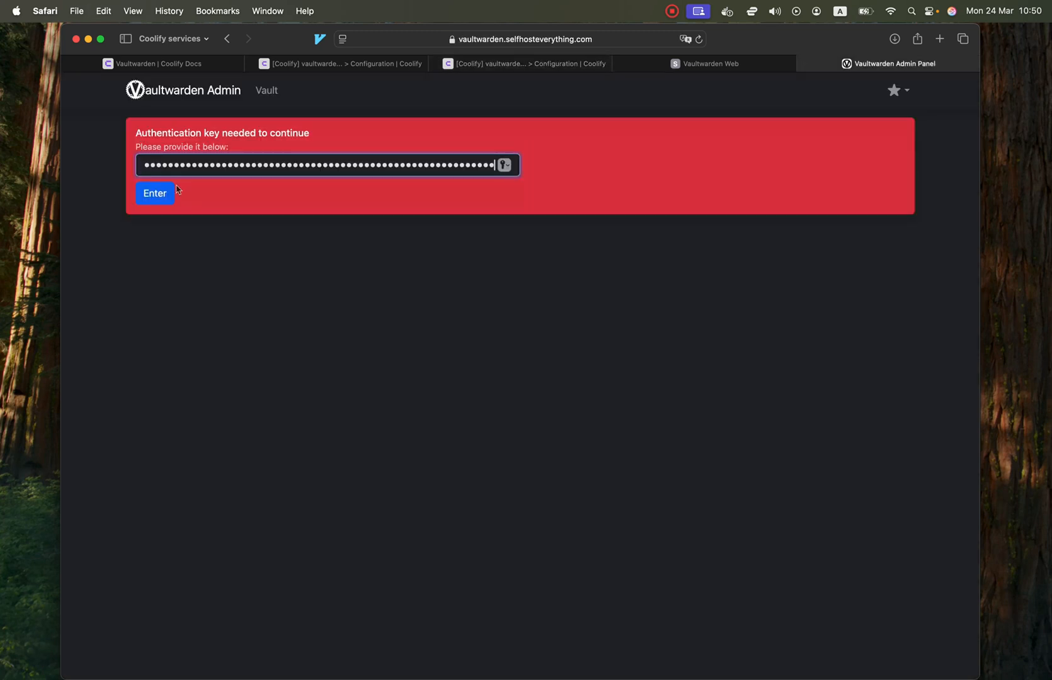
{"action": "left_click", "coordinate": [154, 193]}
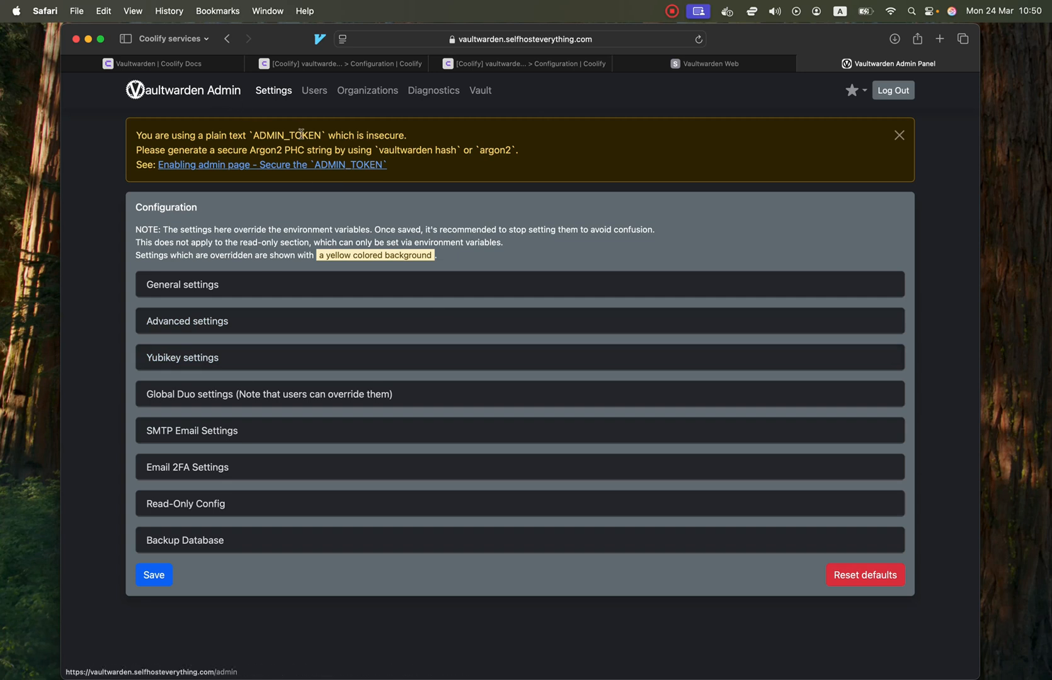
{"action": "mouse_move", "coordinate": [236, 164]}
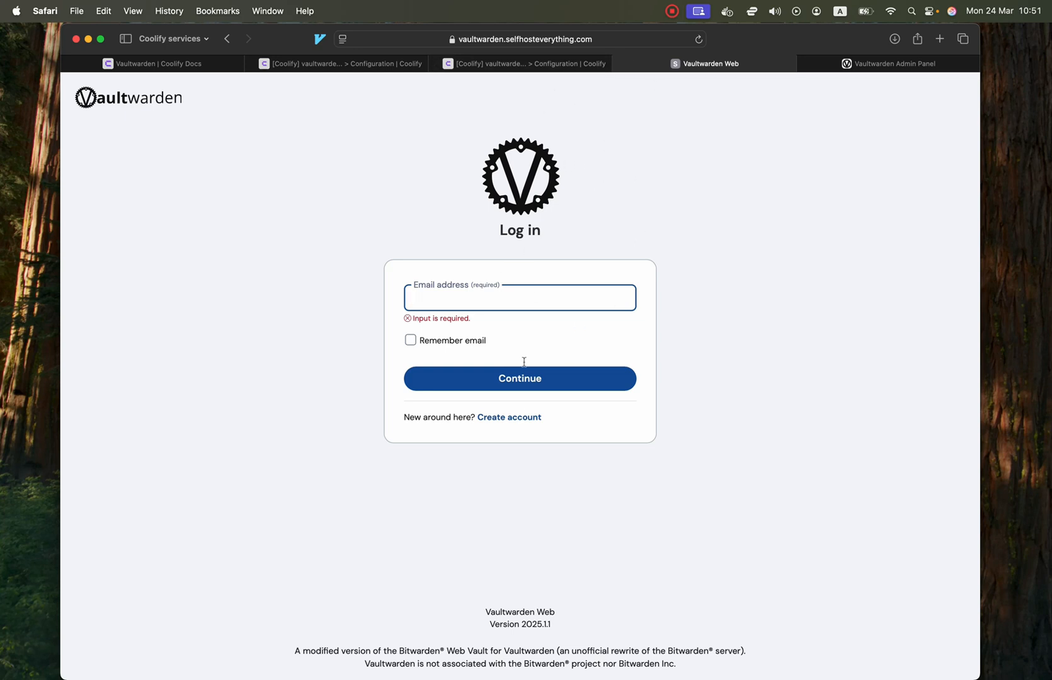
Create a user account with a 'selfhost' email and continue login to the master password prompt
{"action": "left_click", "coordinate": [508, 417]}
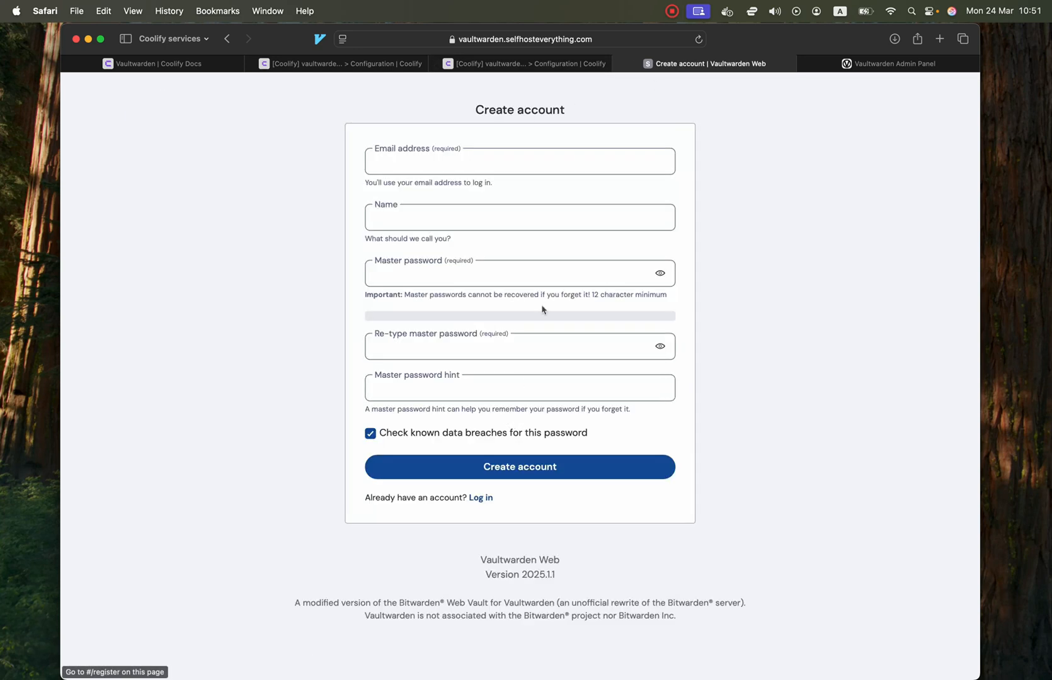
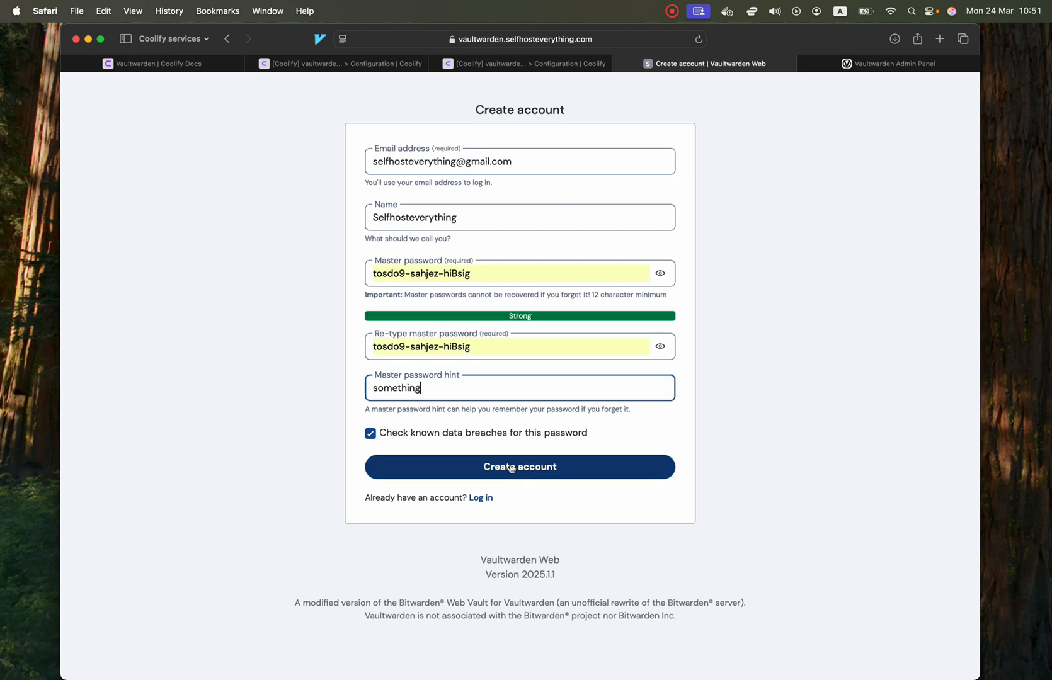
{"action": "left_click", "coordinate": [519, 467]}
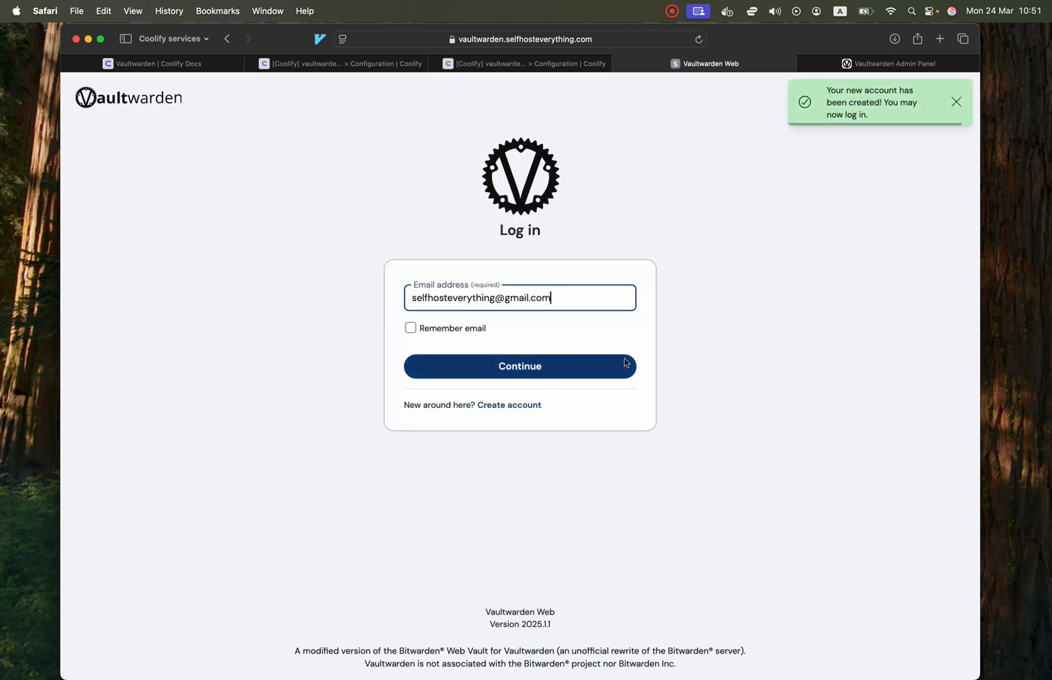
{"action": "left_click", "coordinate": [519, 366]}
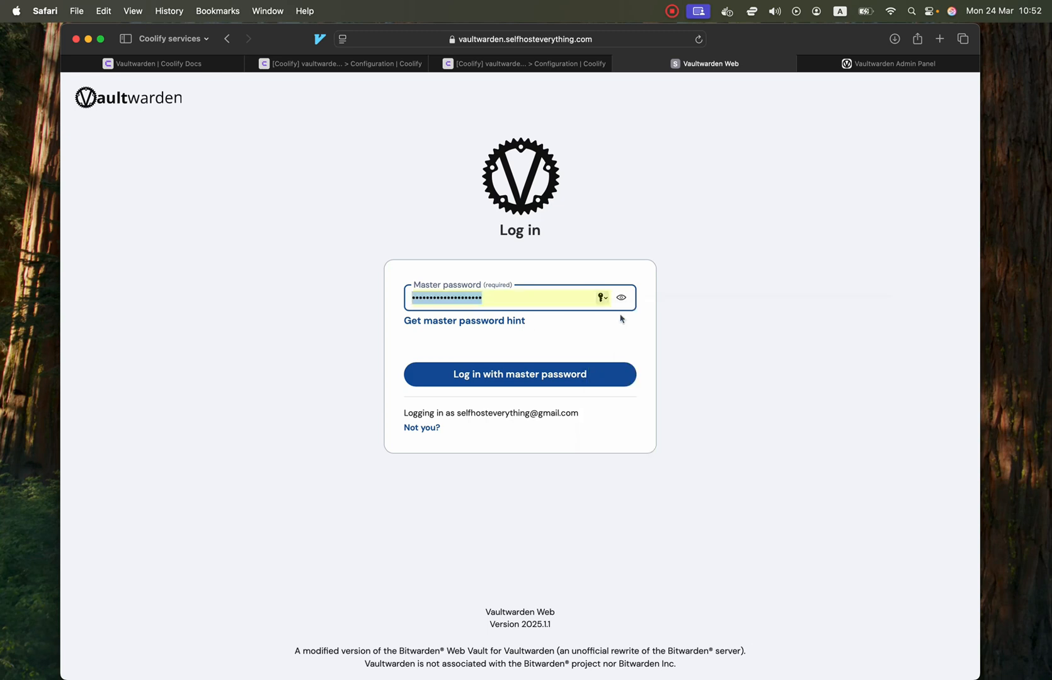
Log in with the master password to the empty vault, then scroll the Coolify docs sidebar to Vaultwarden
{"action": "left_click", "coordinate": [519, 374]}
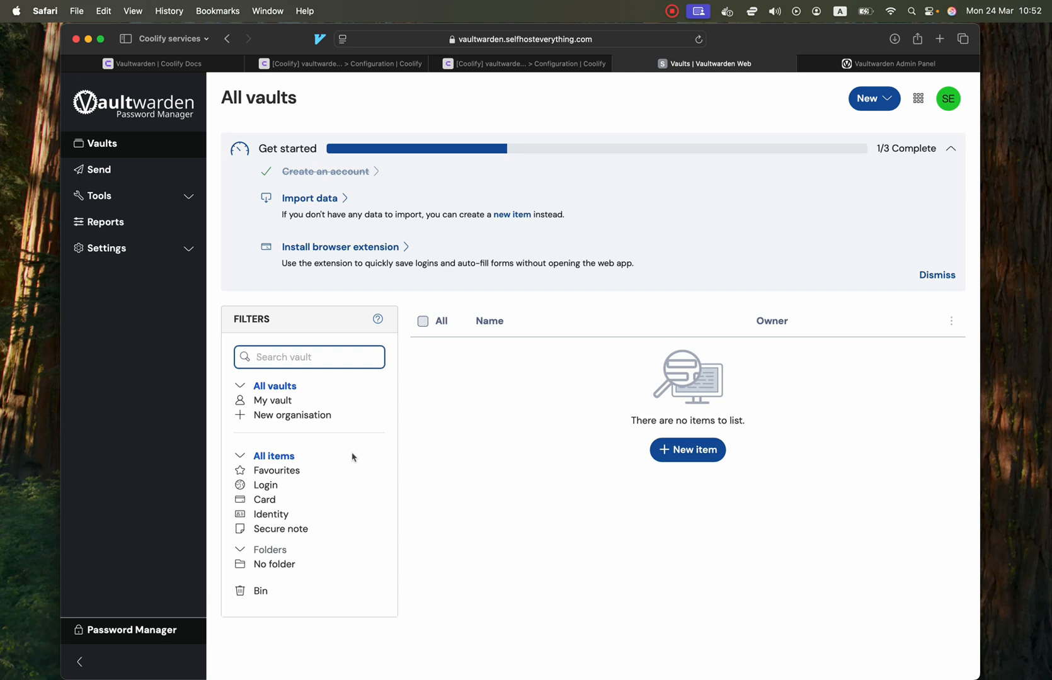
{"action": "mouse_move", "coordinate": [488, 431]}
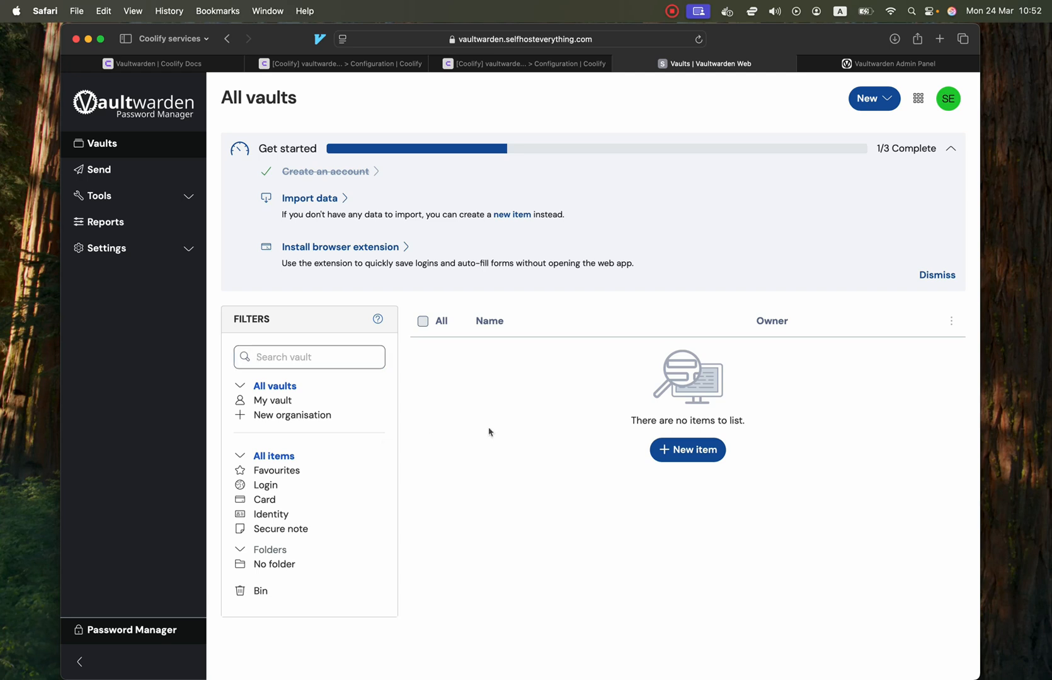
{"action": "mouse_move", "coordinate": [686, 449]}
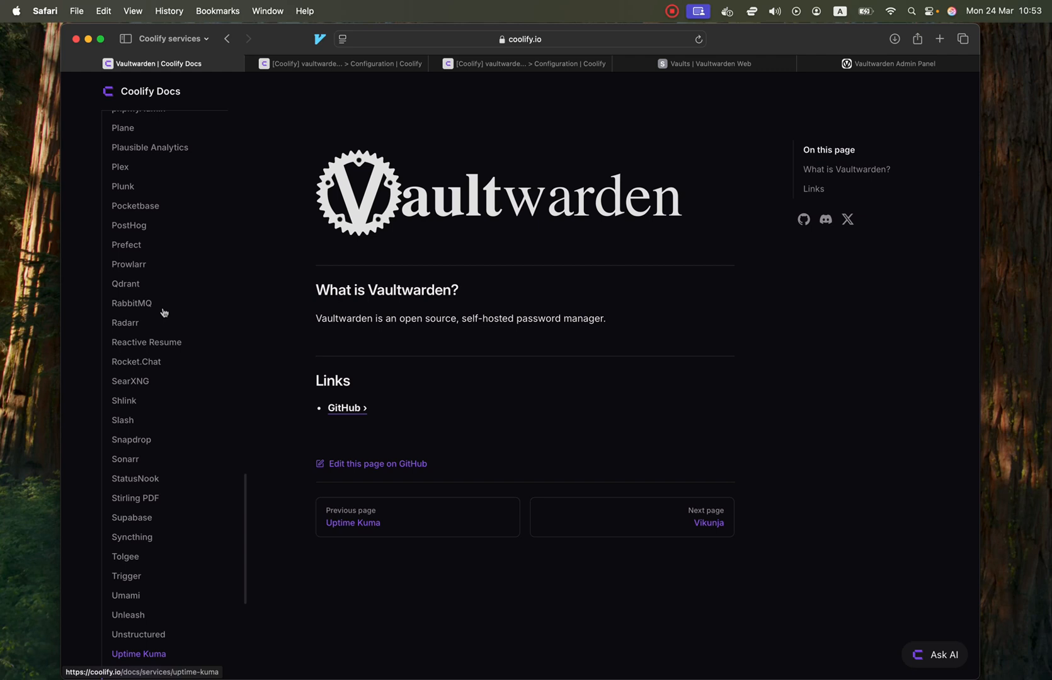
{"action": "scroll", "scroll_direction": "down", "scroll_amount": 3}
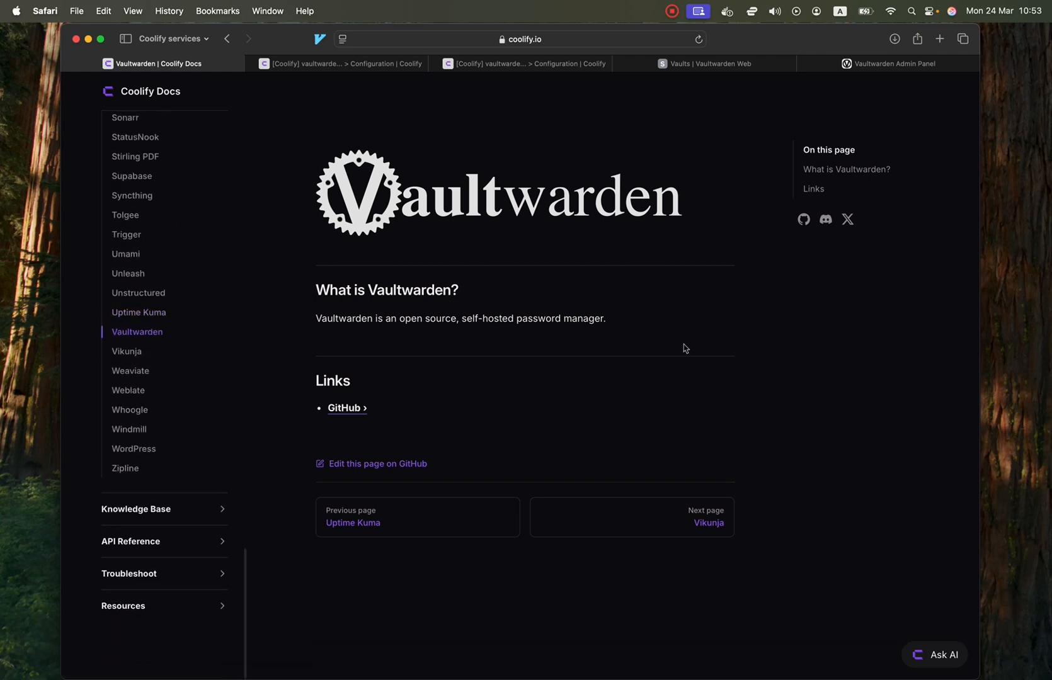